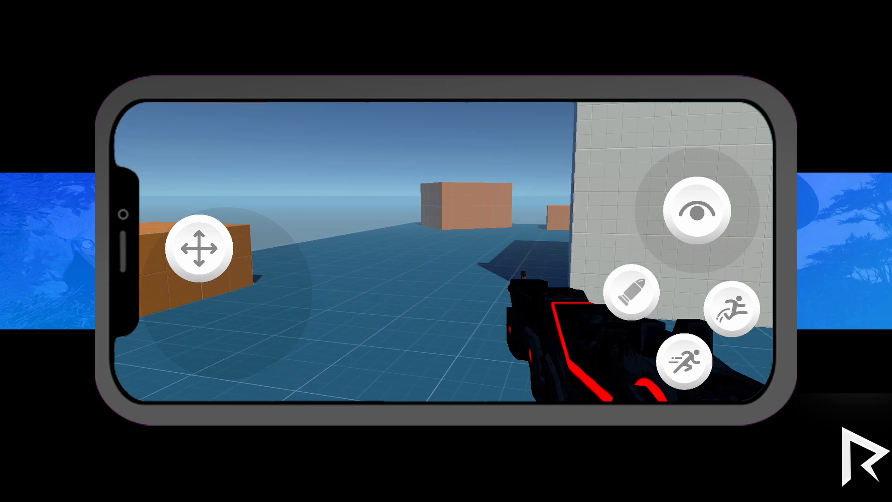
- Review the Starter Assets Inputs Shoot field and start play-testing with Play Maximized enabled
drag(201, 247, 228, 293)
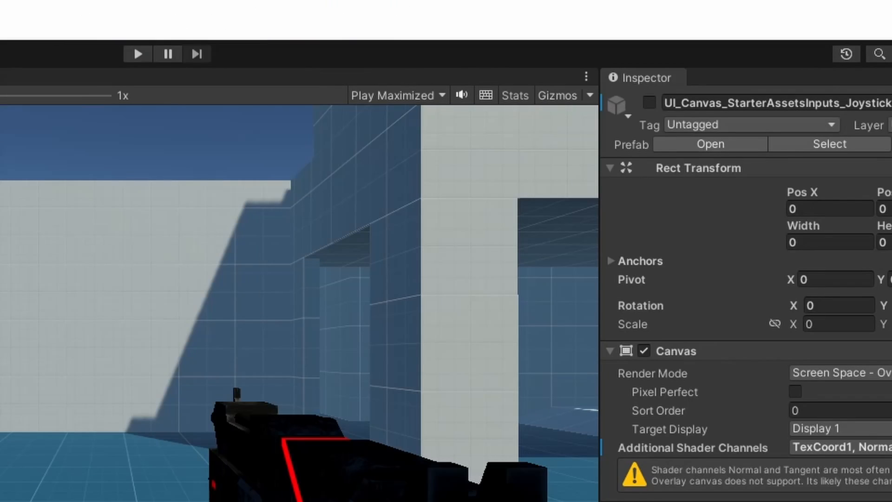
click(647, 103)
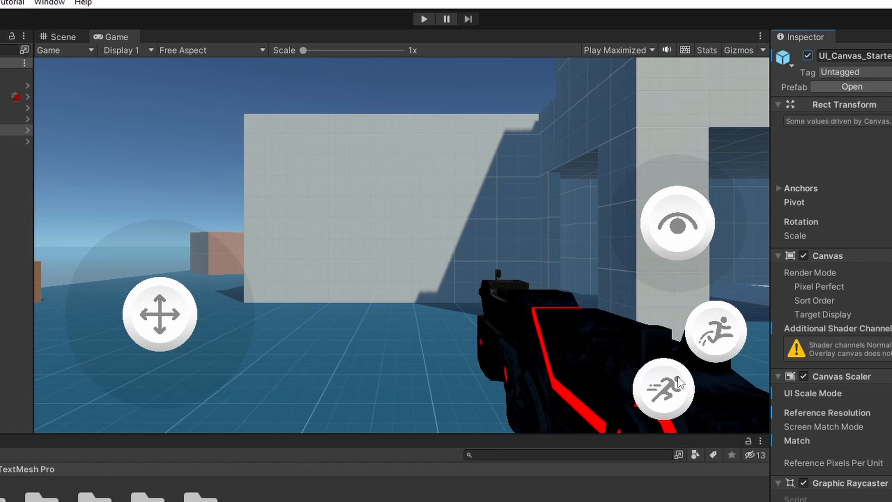
mouse_move(685, 232)
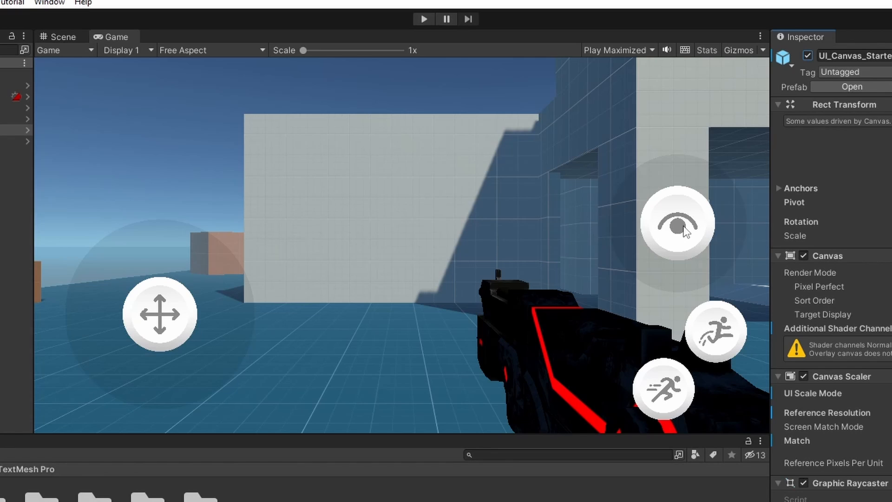
mouse_move(454, 70)
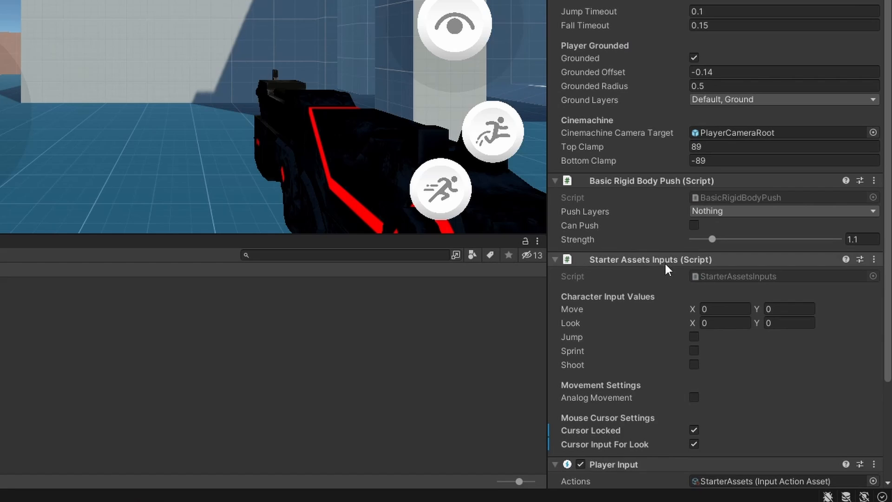
scroll(down, 3)
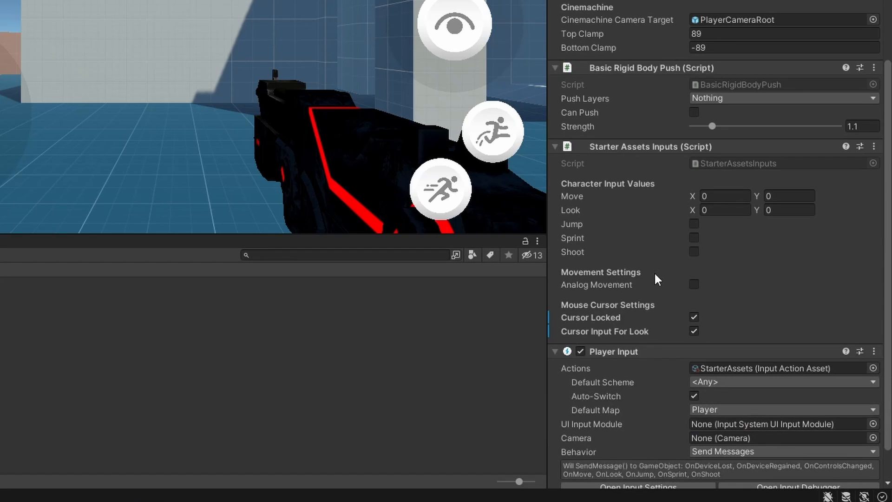
mouse_move(609, 326)
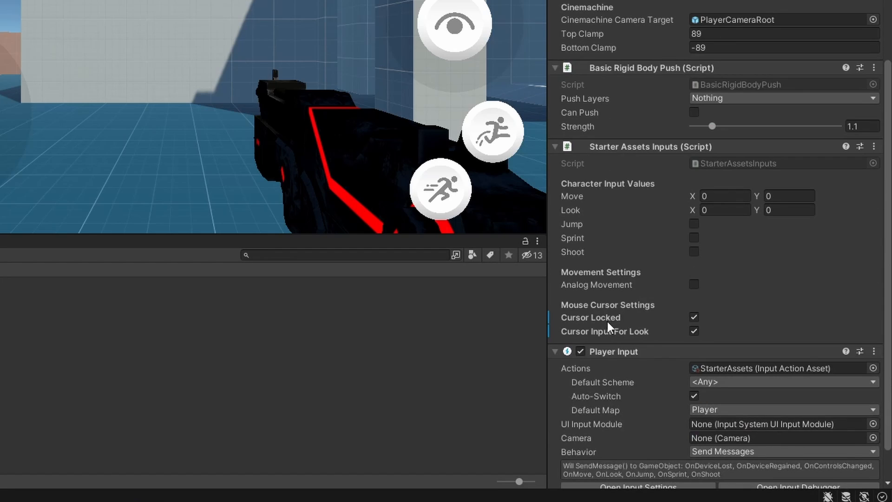
mouse_move(624, 337)
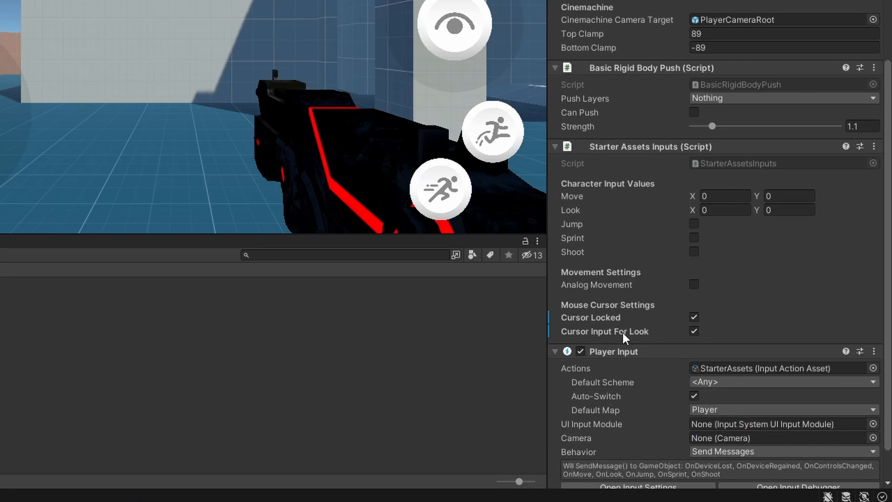
mouse_move(650, 336)
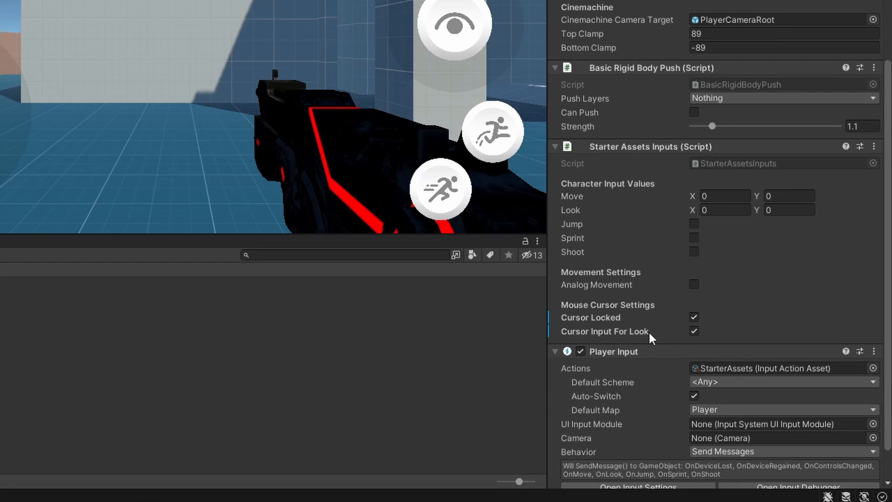
click(693, 316)
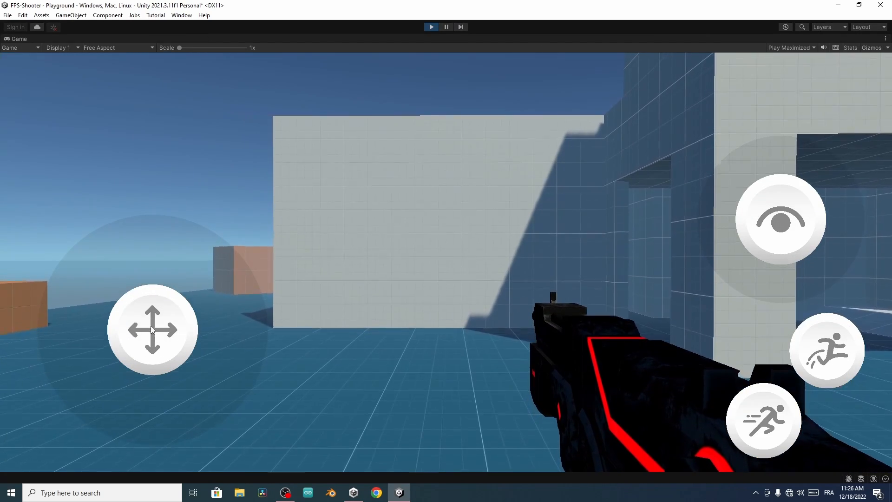
- Drag in the running Game view to turn the player's camera around the level
drag(152, 329, 136, 397)
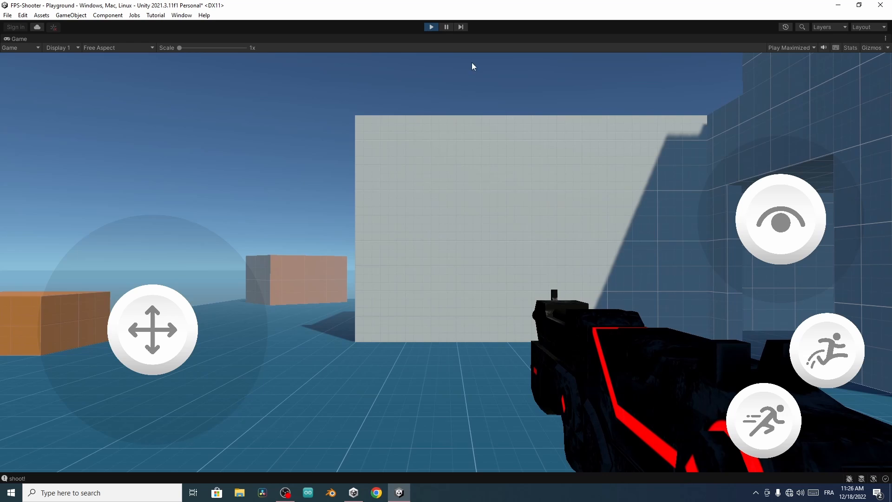
mouse_move(635, 145)
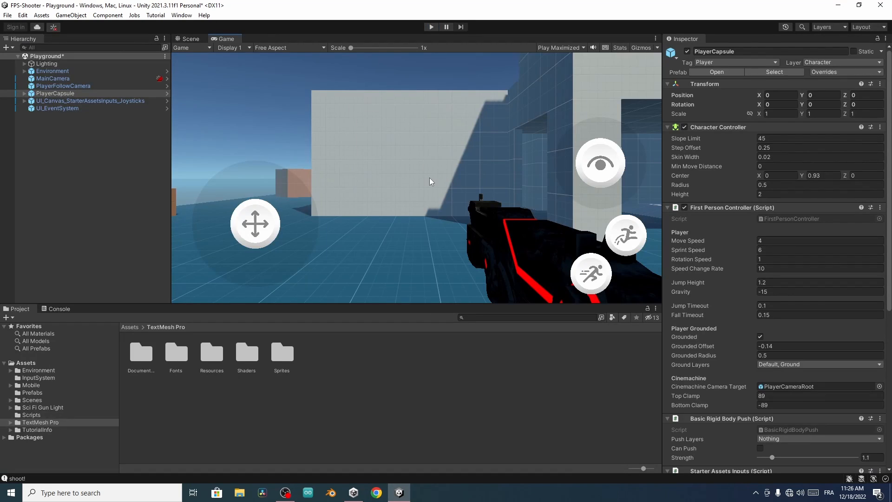
mouse_move(575, 231)
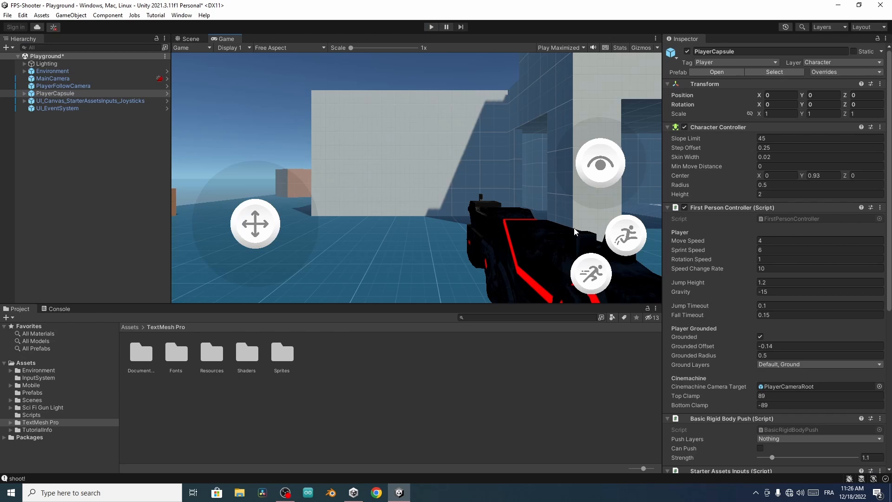
mouse_move(573, 231)
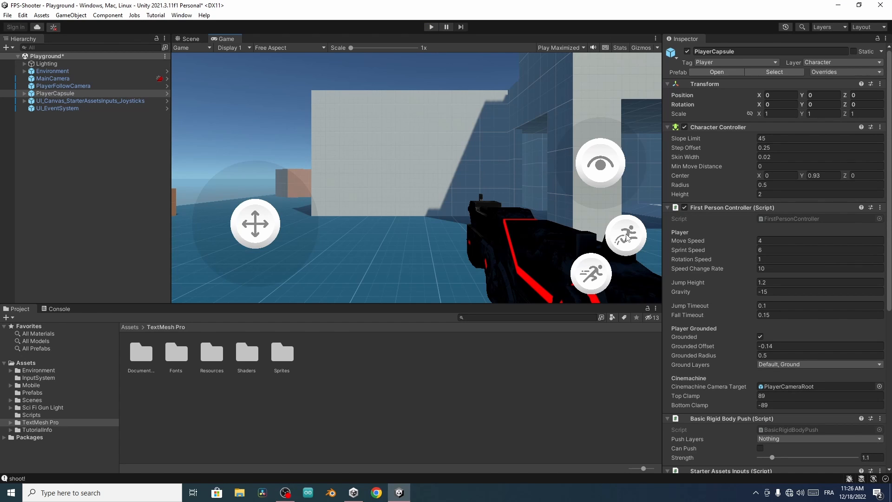
mouse_move(586, 263)
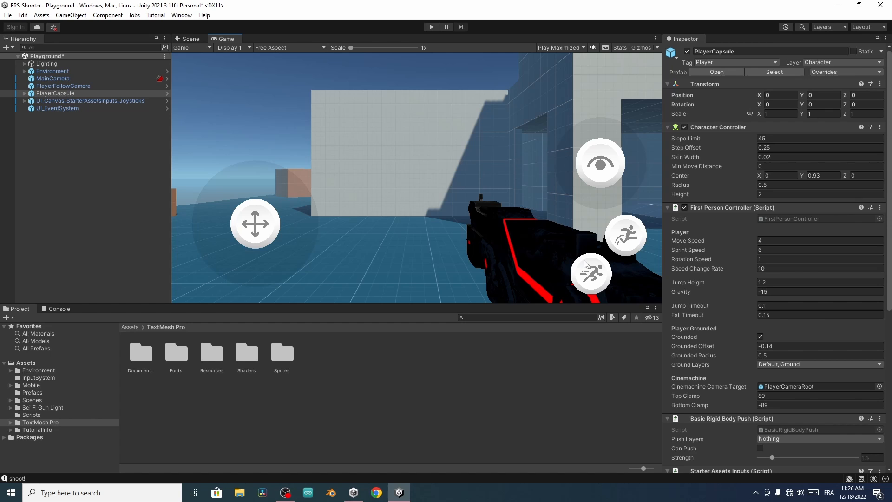
- Select UI_Virtual_Button_Jump and show its UI Virtual Button output event's function list (VirtualJumpInput)
click(23, 101)
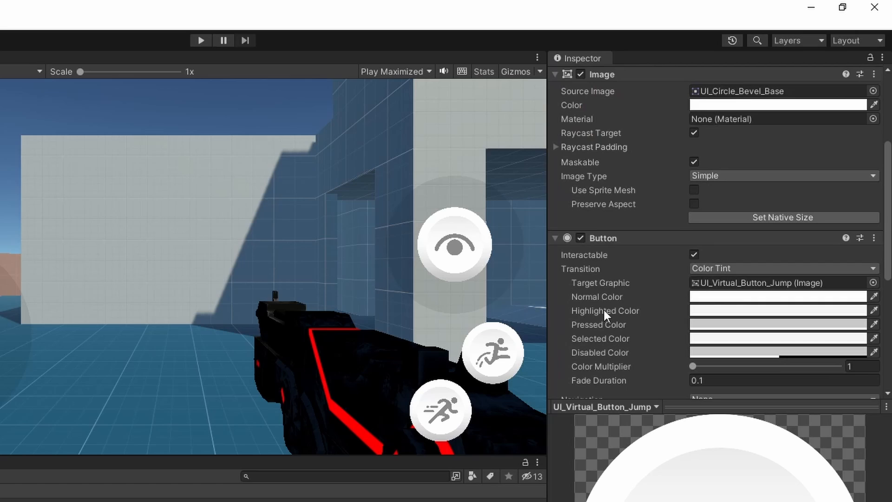
scroll(down, 3)
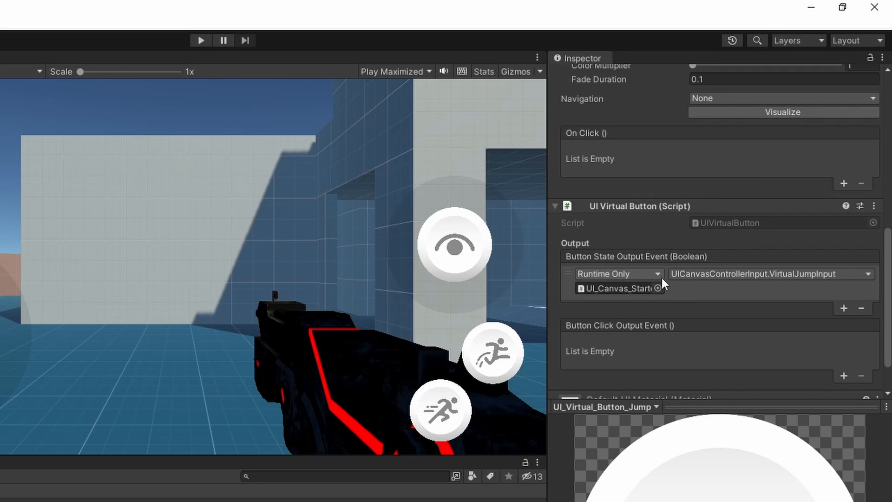
mouse_move(680, 308)
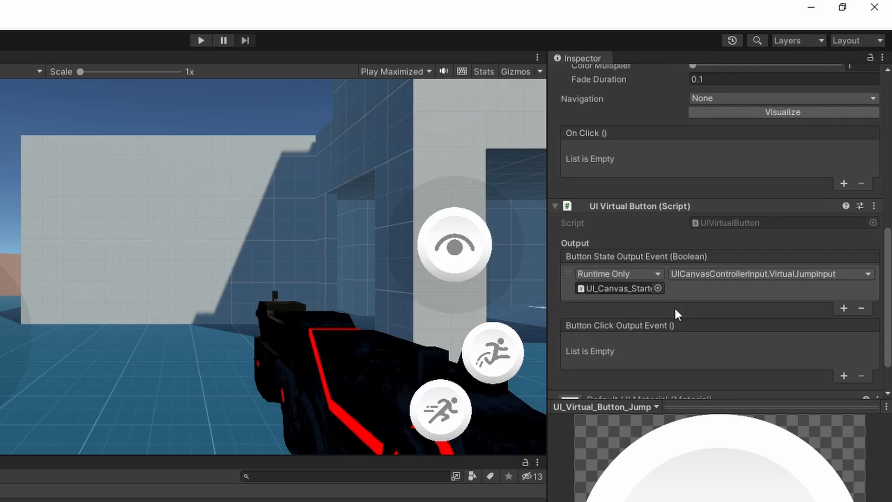
mouse_move(682, 288)
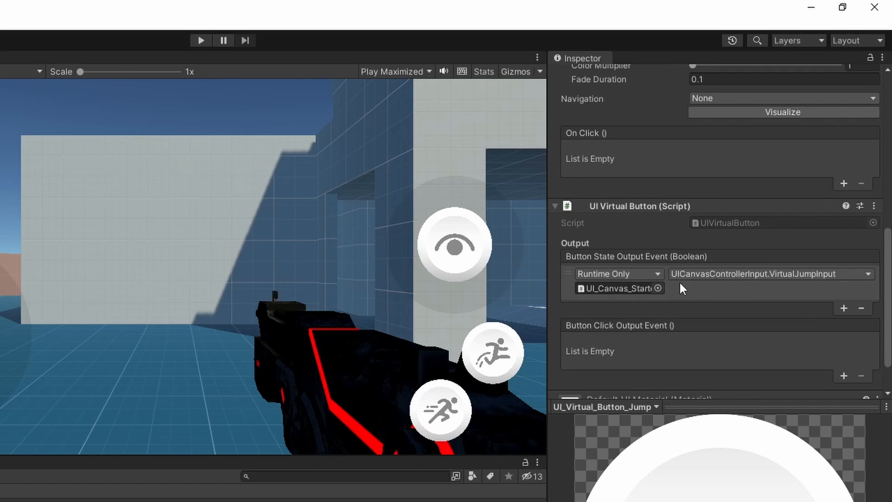
mouse_move(561, 260)
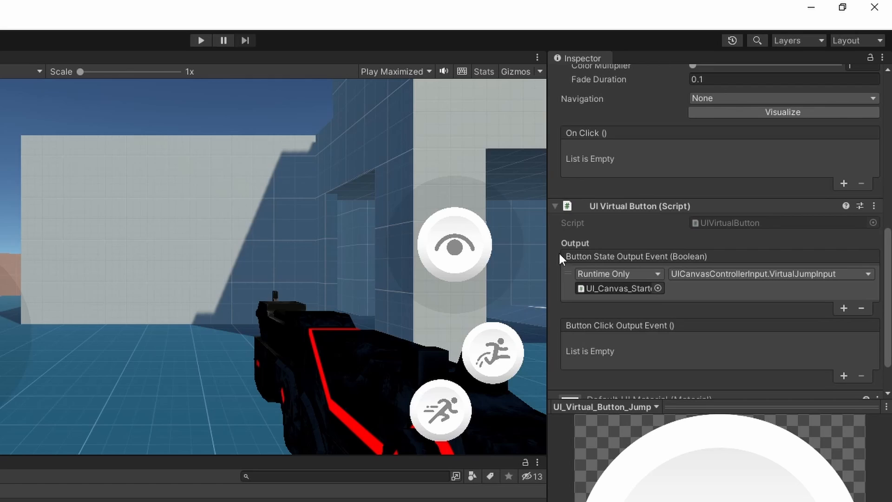
mouse_move(682, 265)
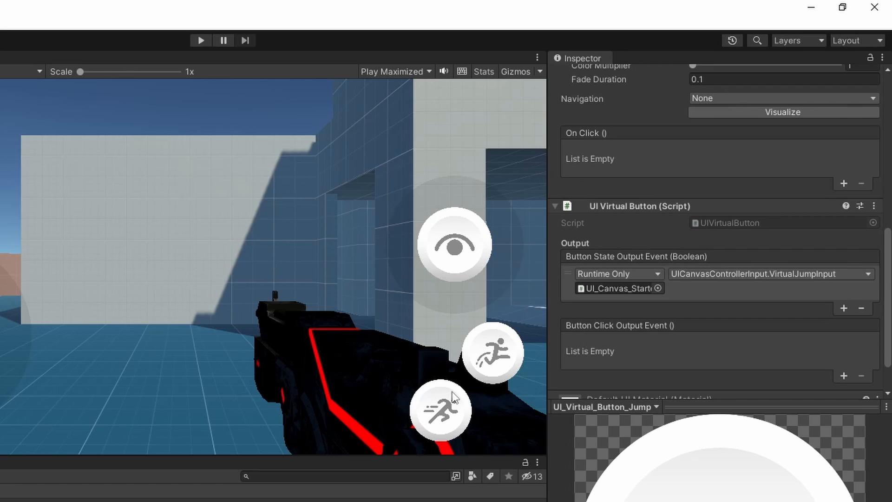
mouse_move(499, 365)
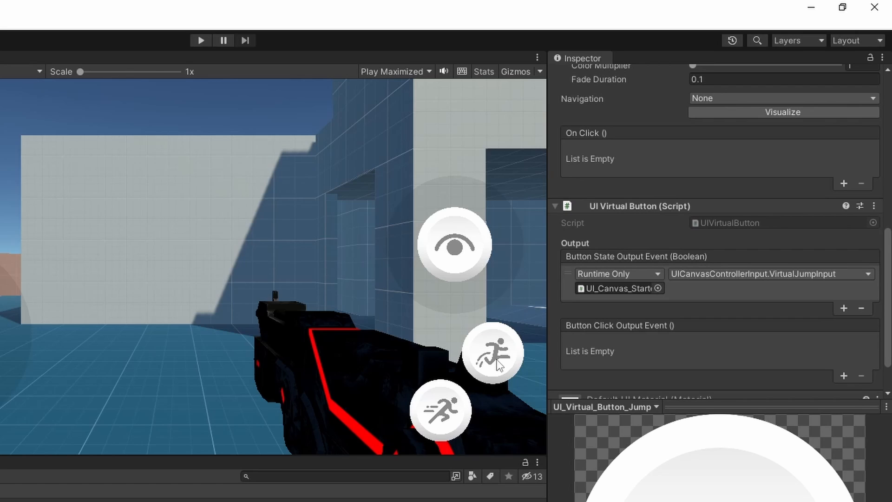
mouse_move(710, 288)
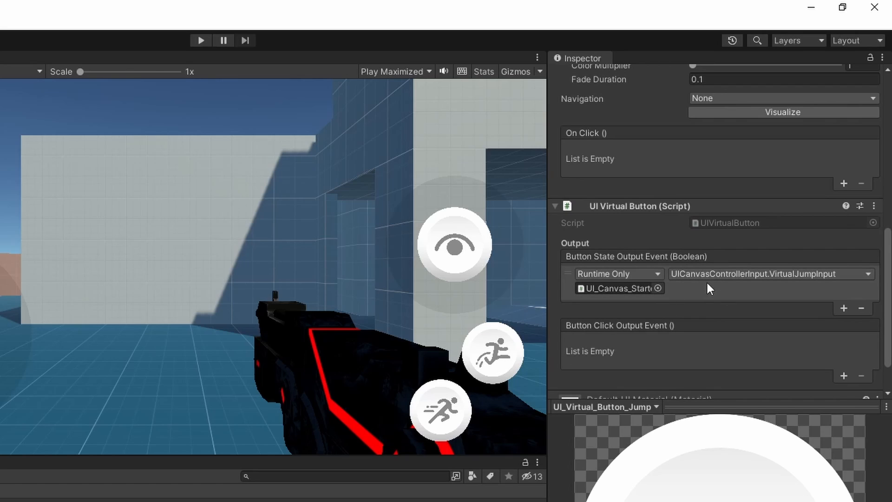
mouse_move(779, 287)
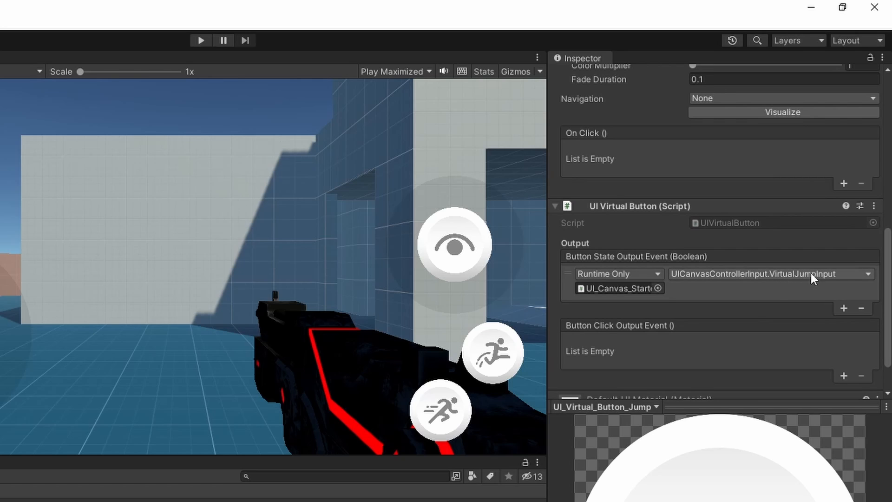
click(804, 182)
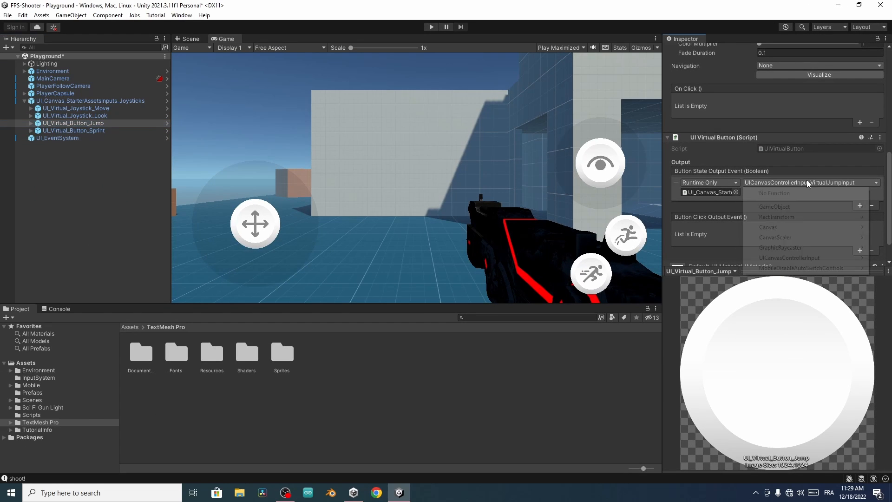
click(806, 182)
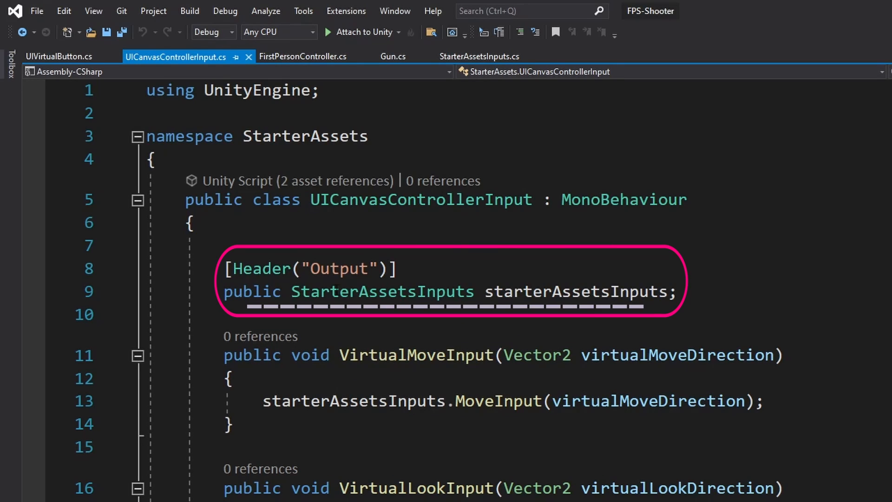
double_click(381, 291)
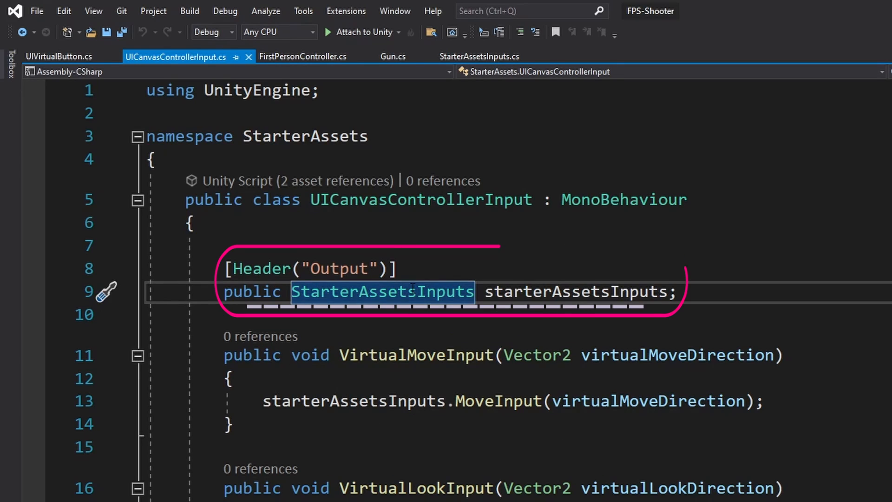
click(480, 56)
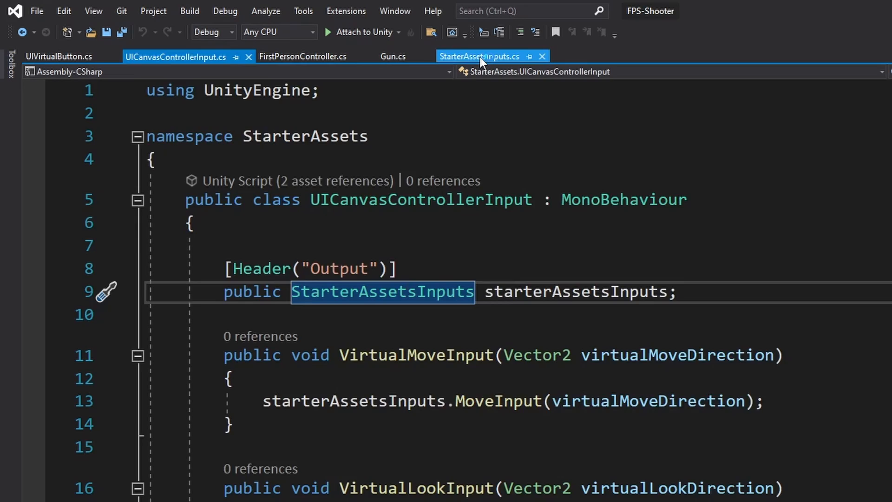
click(480, 57)
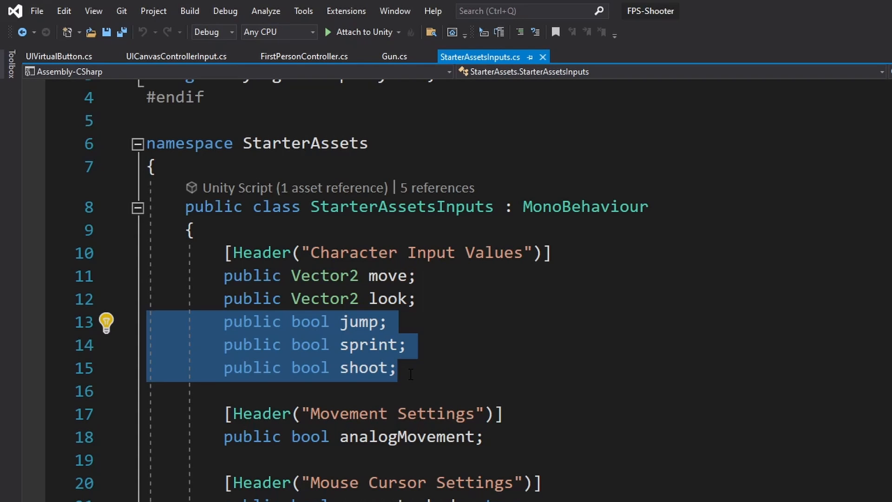
click(176, 57)
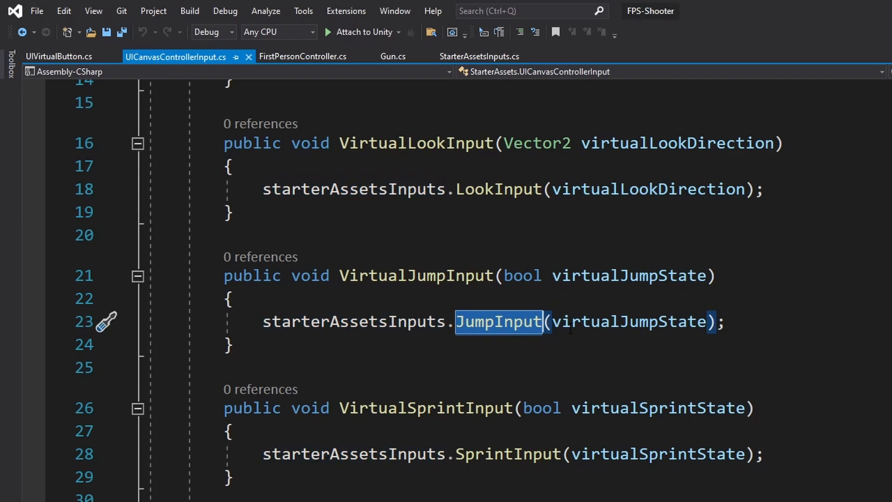
mouse_move(569, 322)
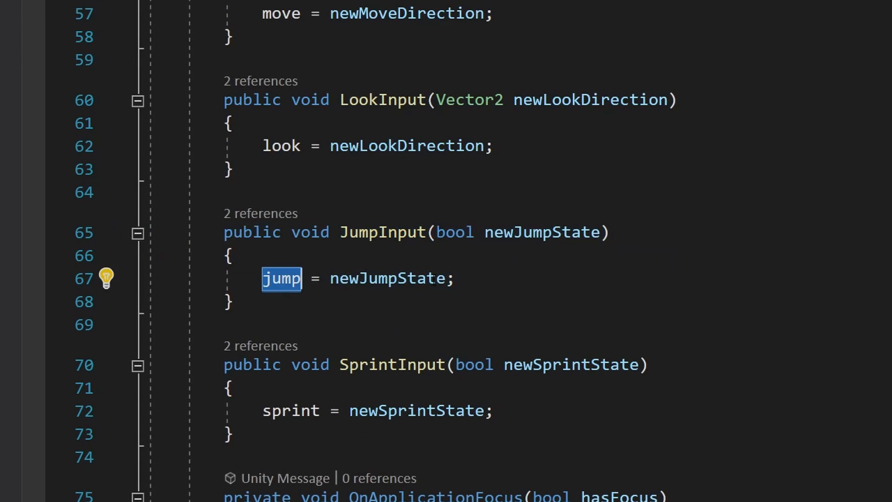
mouse_move(423, 277)
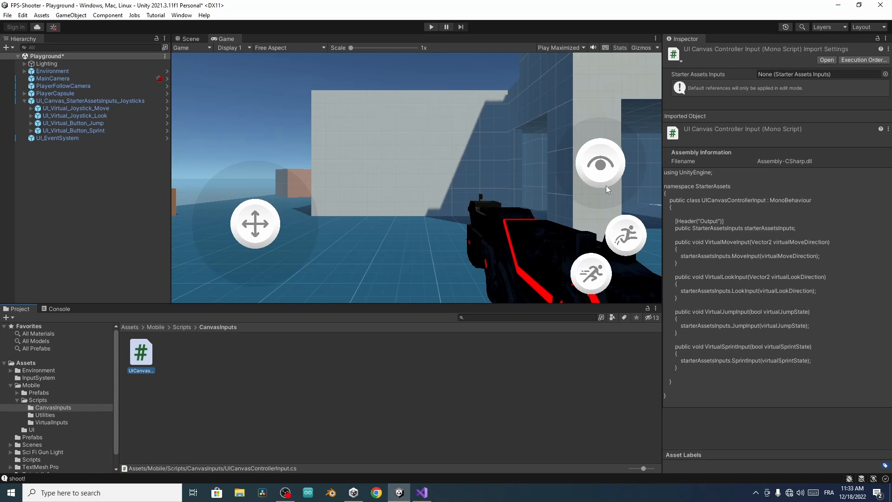
mouse_move(582, 237)
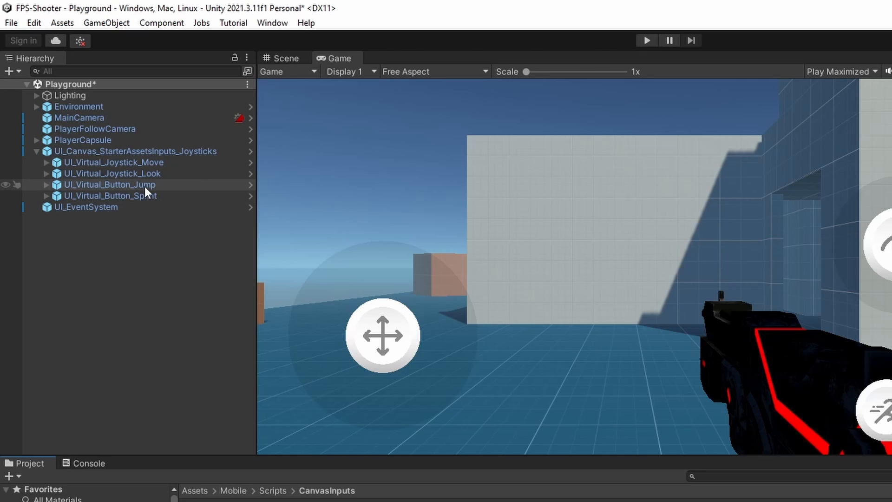
- Duplicate UI_Virtual_Button_Sprint with Ctrl+D to create the new Shoot button
click(111, 195)
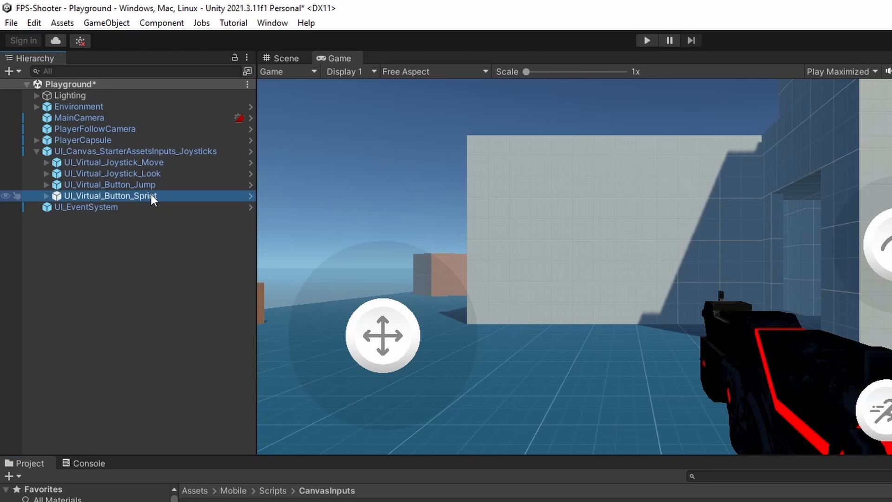
key(ctrl+d)
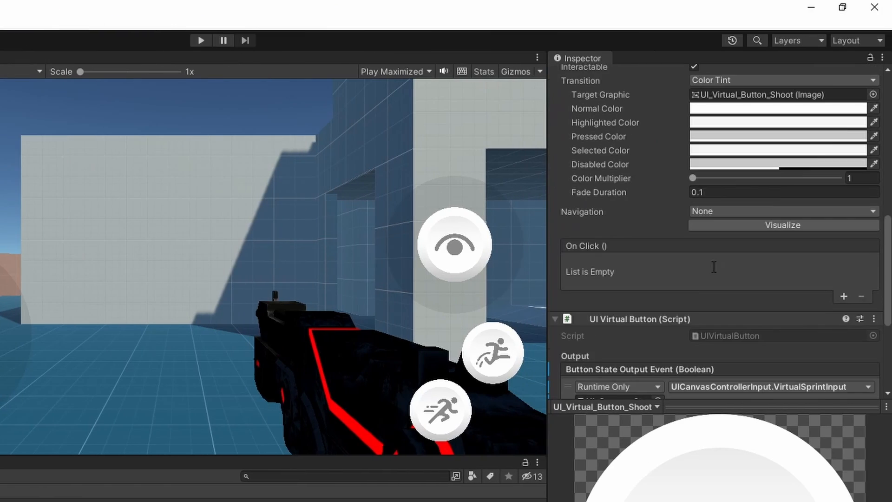
scroll(down, 3)
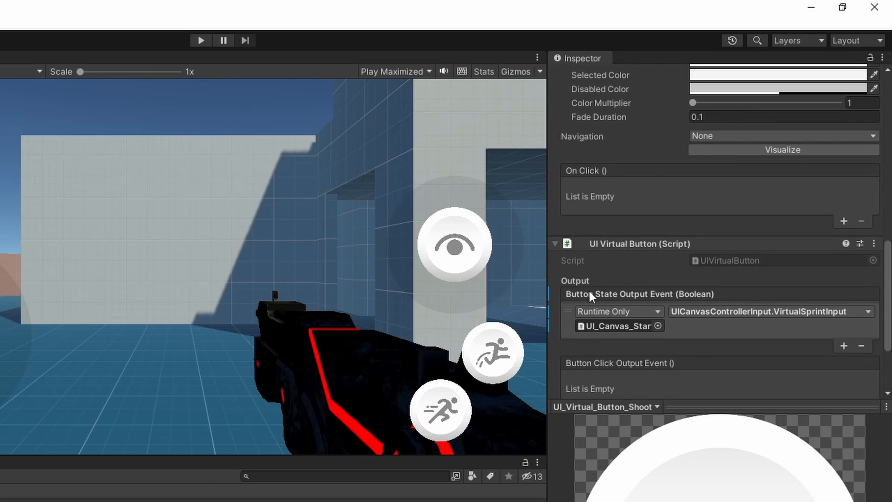
mouse_move(474, 358)
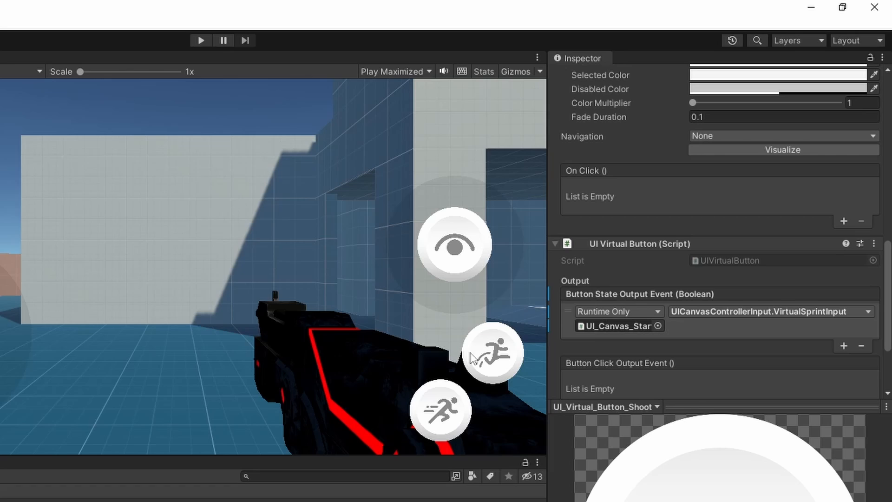
mouse_move(589, 333)
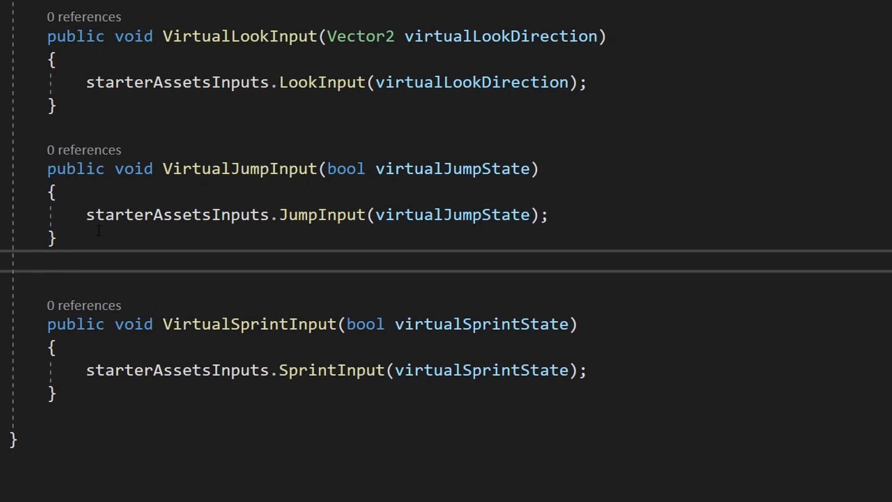
- Declare public void VirtualShootInput(bool virtualShootState) in UICanvasControllerInput.cs
text(public void)
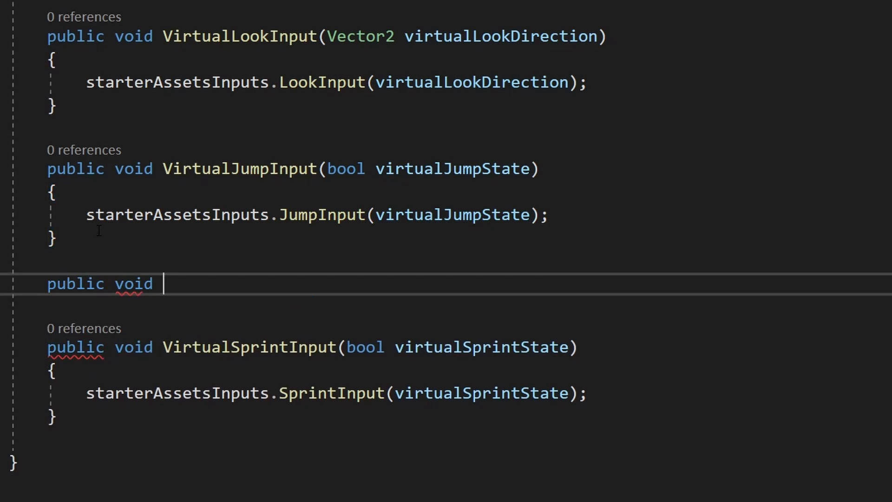
text(VirtualSho)
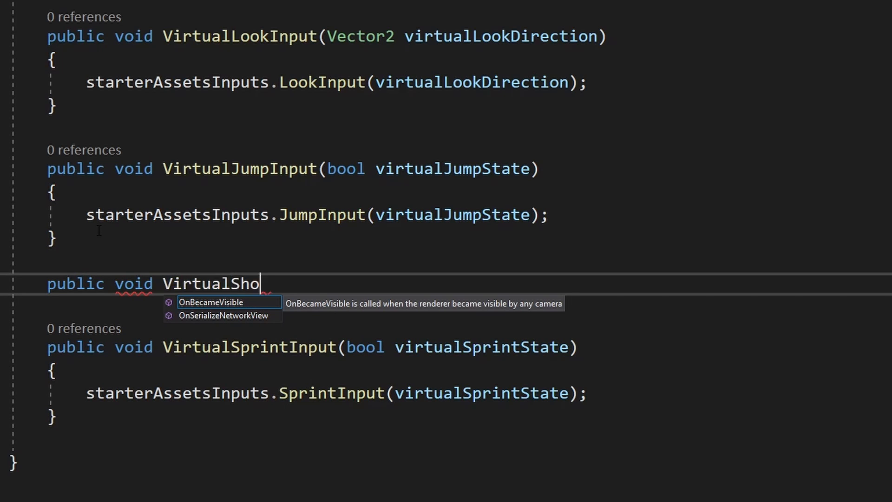
text(otInput())
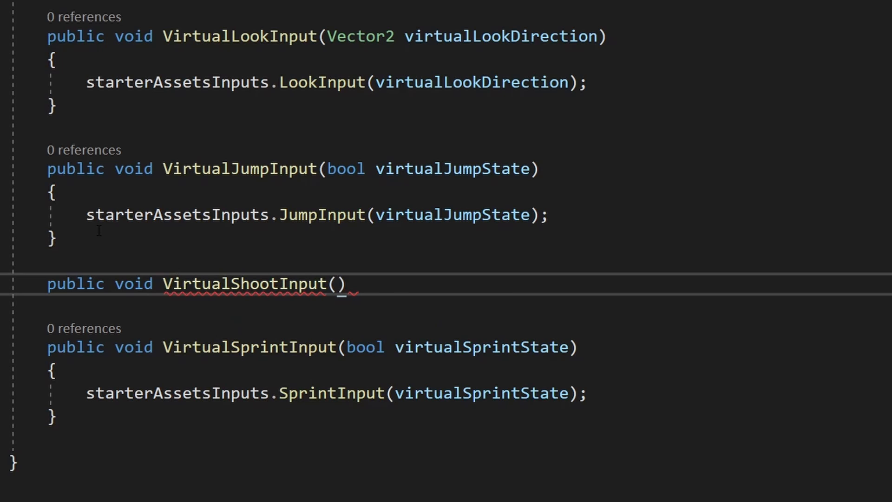
text(bool)
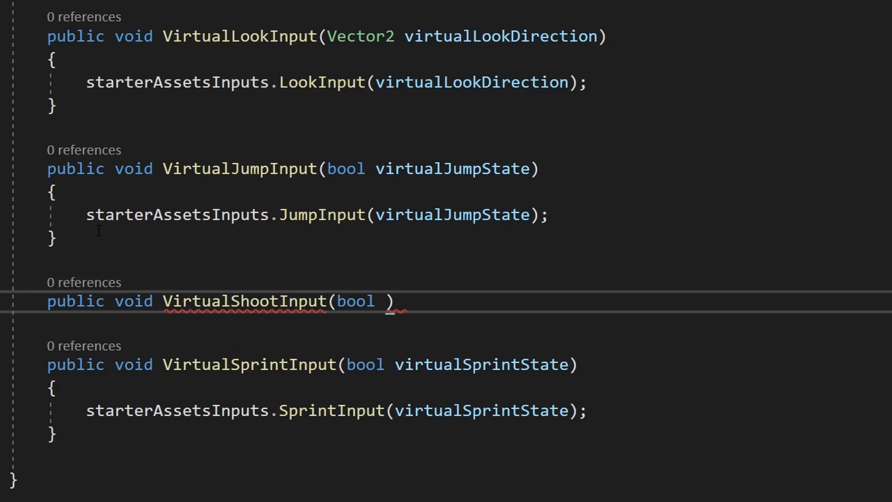
text(virtualShootState)
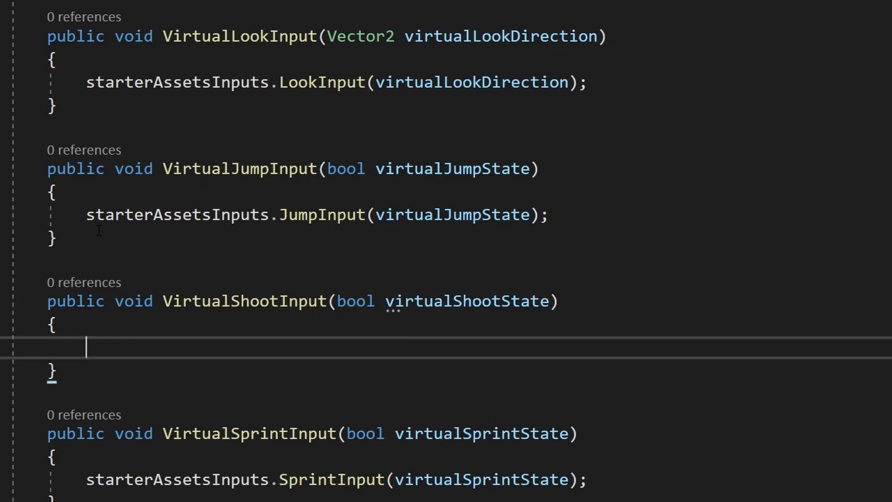
- Write the method body starterAssetsInputs.shoot = virtualShootState;
scroll(down, 3)
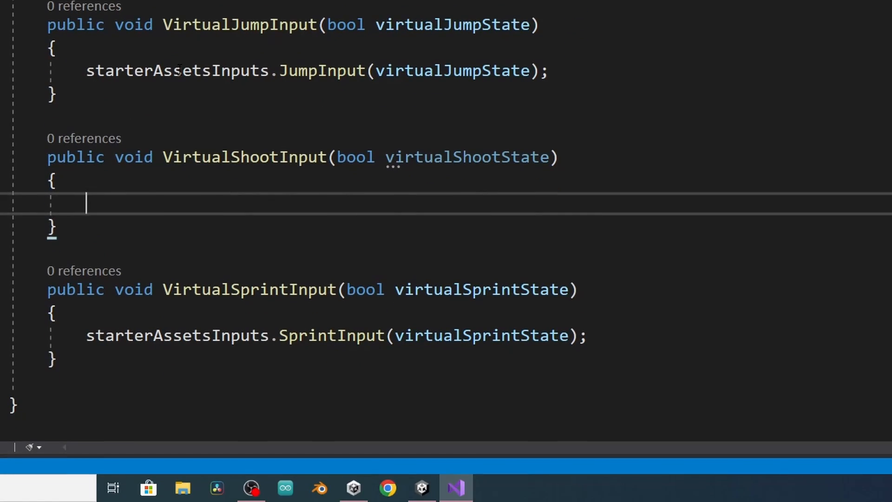
text(starterAssetsInputs.)
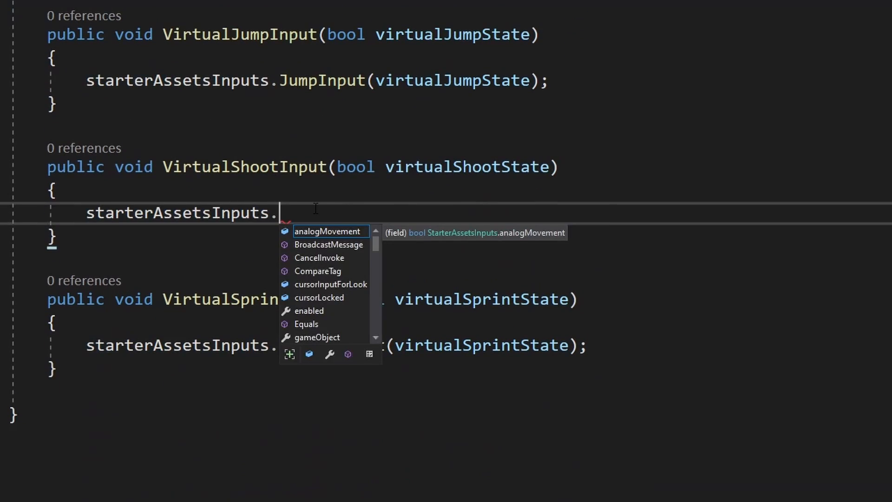
text(shoot)
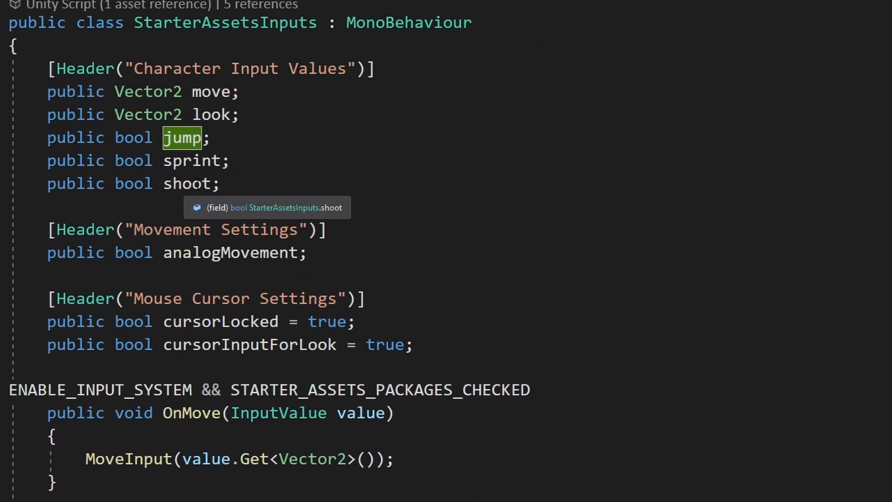
scroll(down, 3)
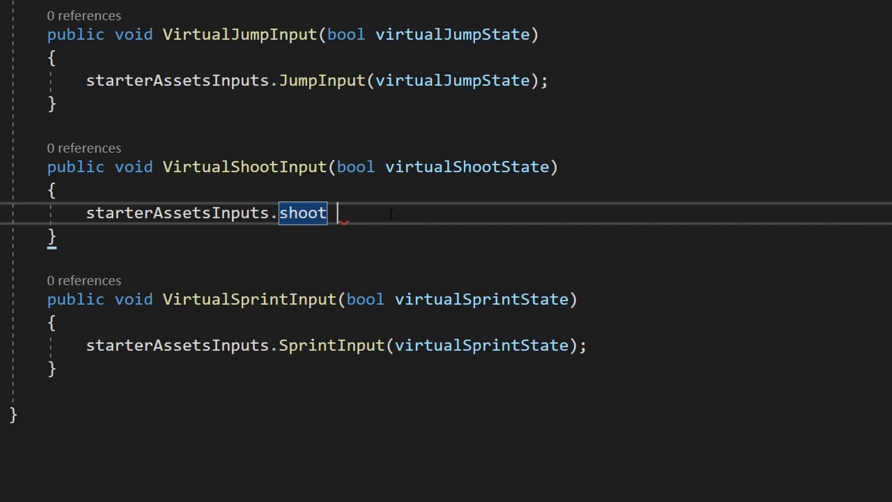
text(= vi)
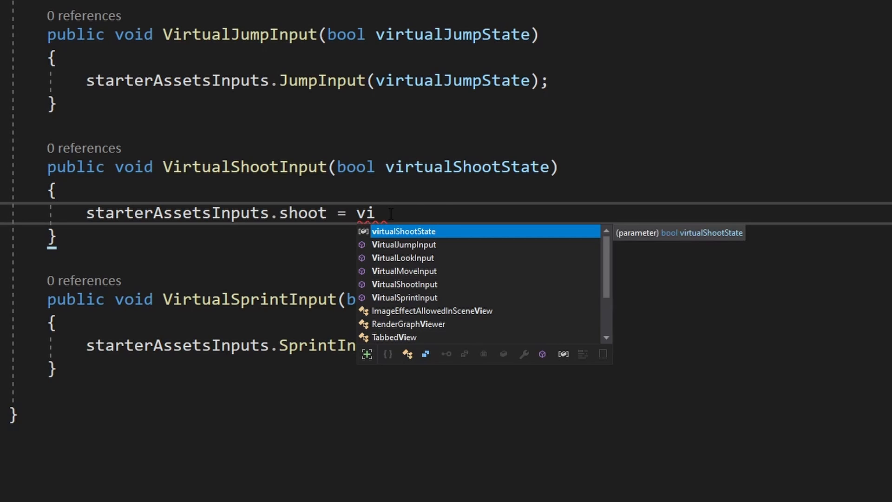
key(Tab)
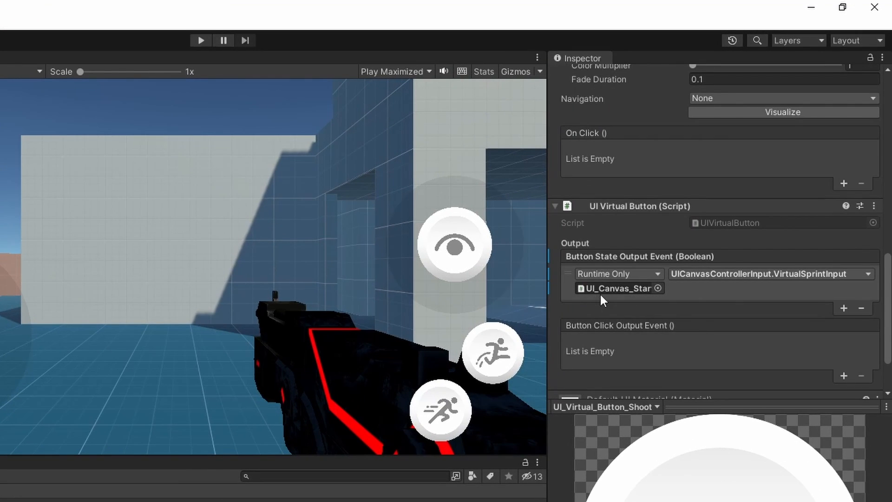
click(768, 273)
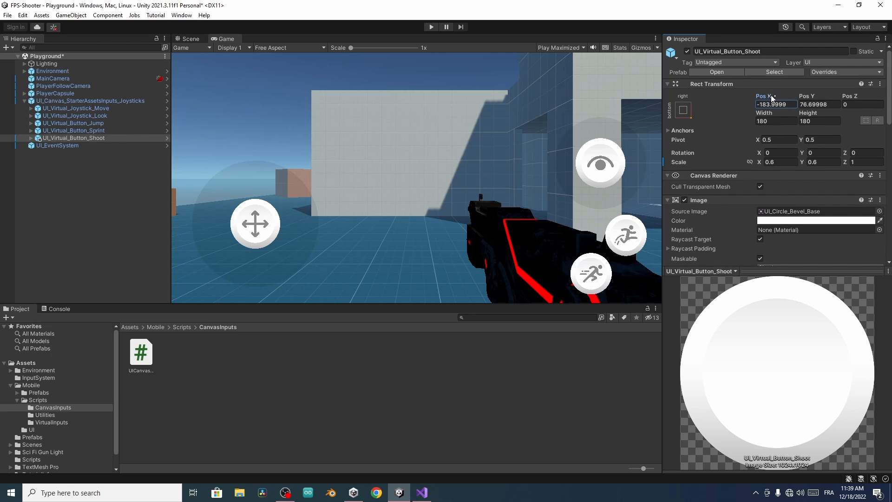
- Set the Shoot button's Rect Transform Pos X to -349.7
text(-349.7)
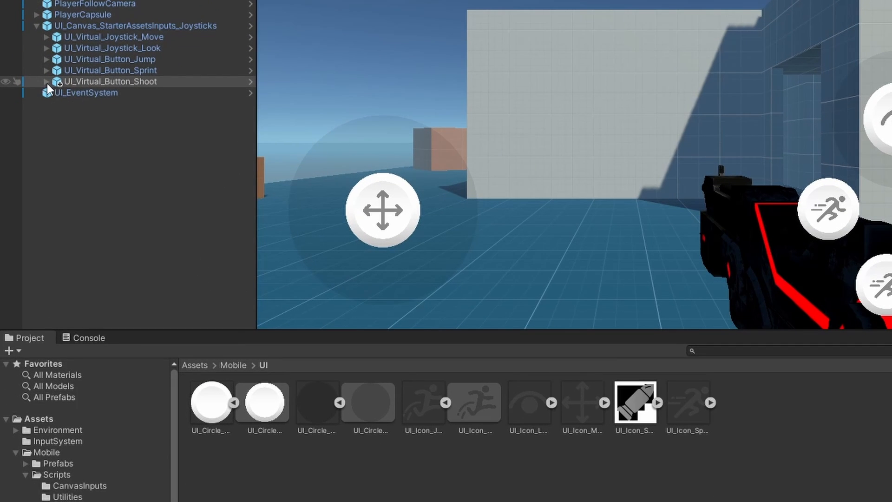
- Expand UI_Virtual_Button_Shoot and set its Image_Icon source image to the UI_Icon_Shoot bullet sprite
click(46, 80)
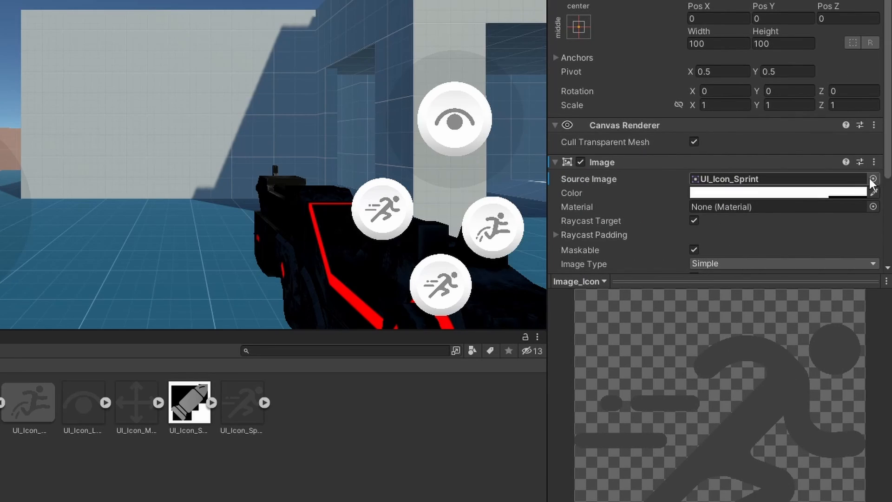
click(874, 179)
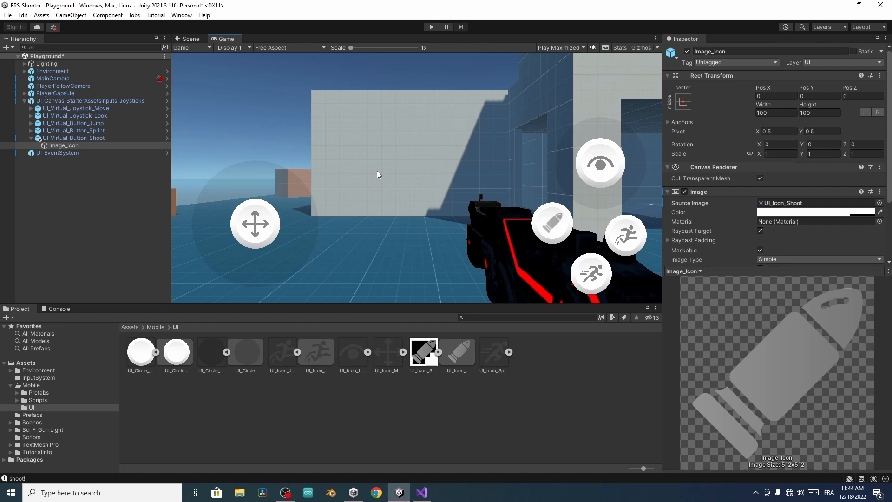
- In Build Settings, switch the target platform to Android and close the window
click(7, 14)
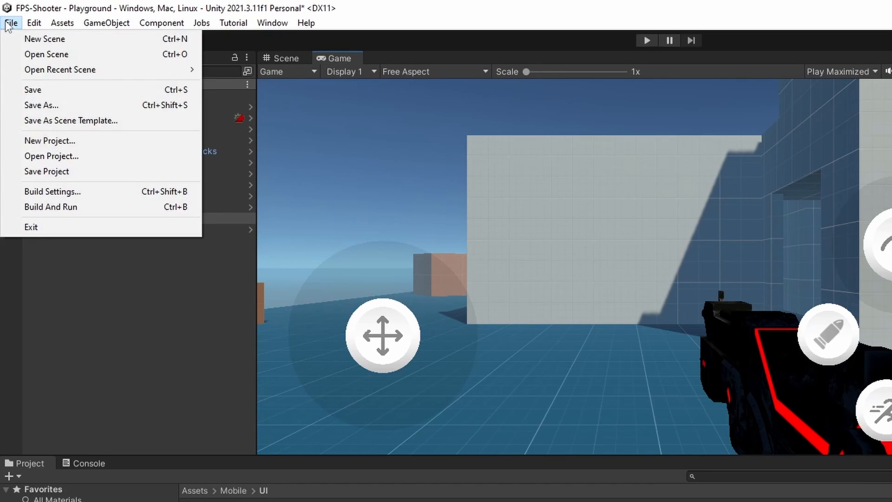
click(52, 191)
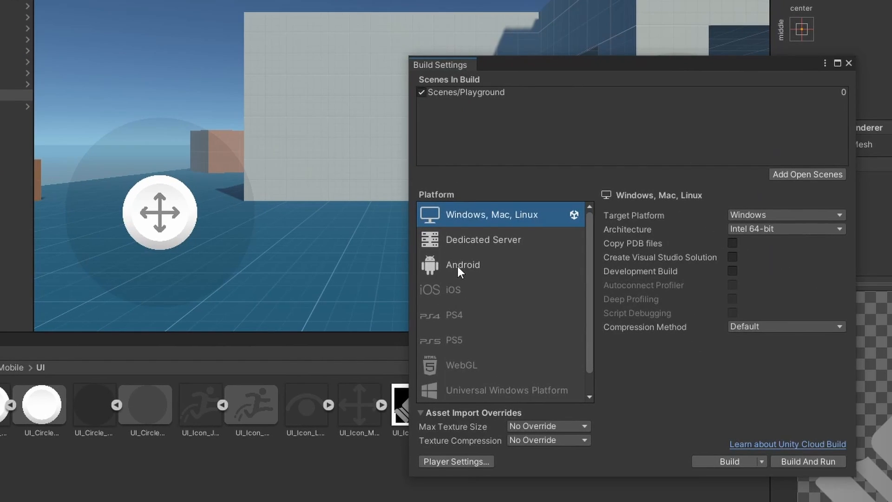
click(463, 265)
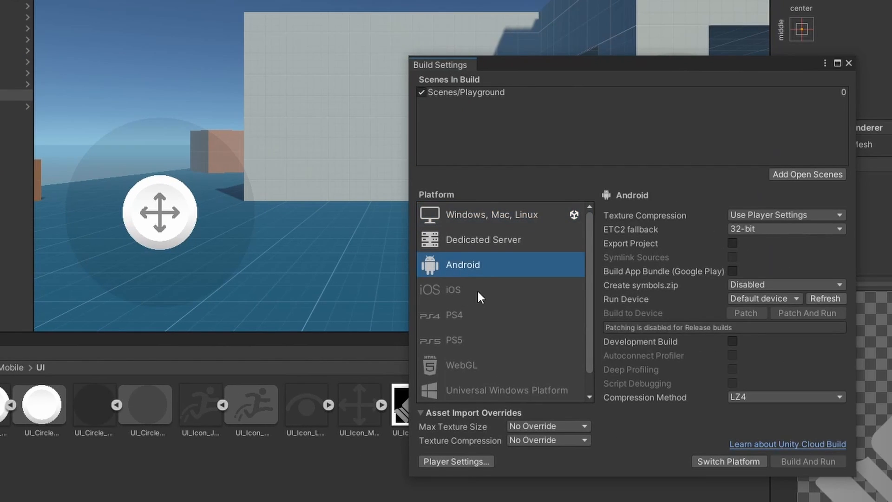
mouse_move(551, 307)
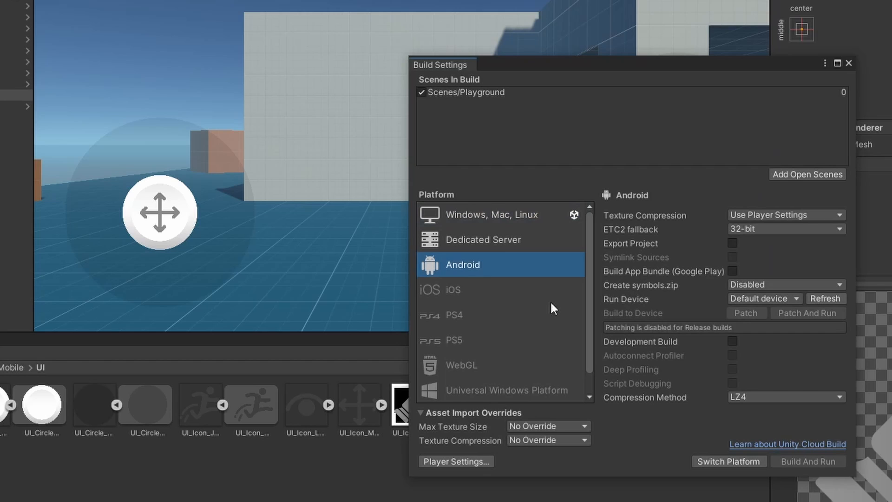
click(728, 461)
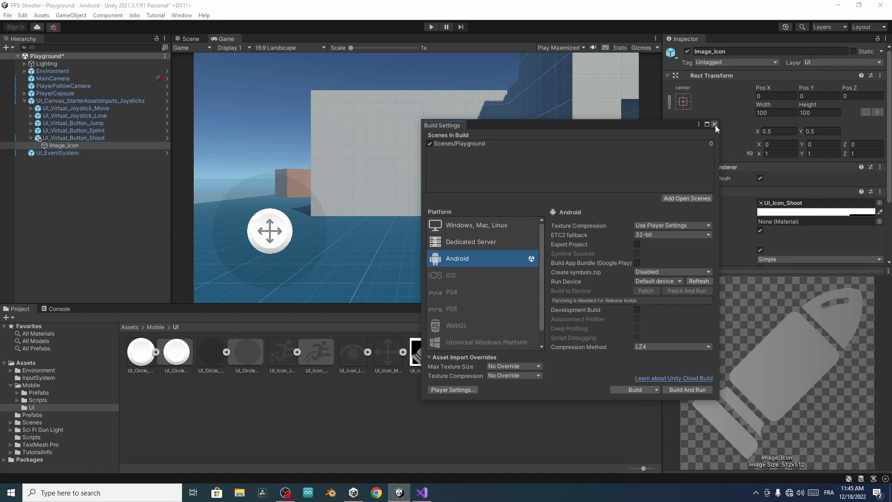
click(714, 125)
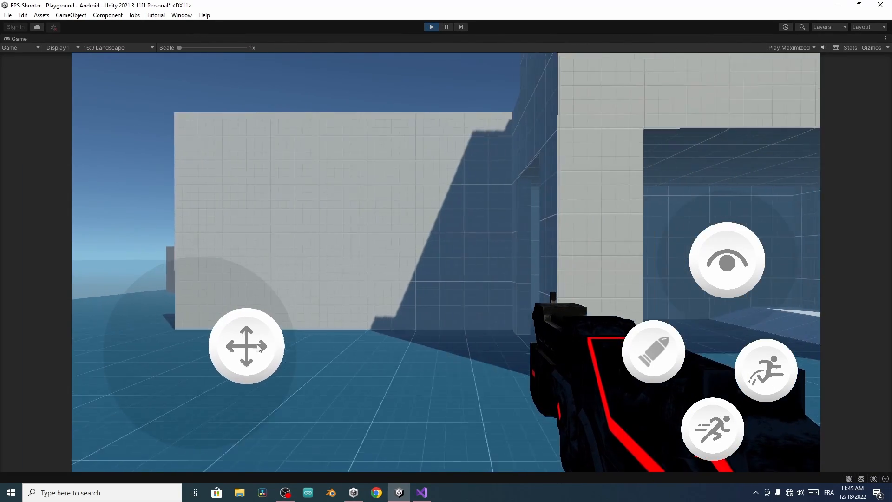
drag(246, 345, 144, 332)
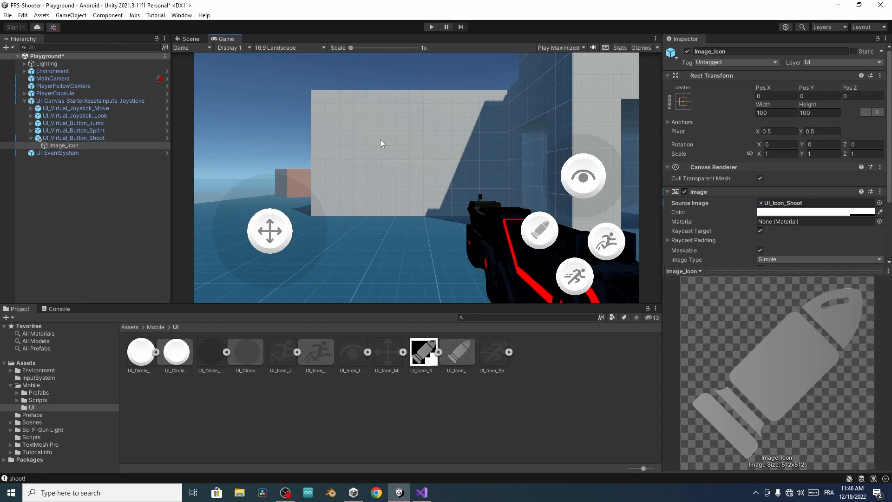
mouse_move(439, 187)
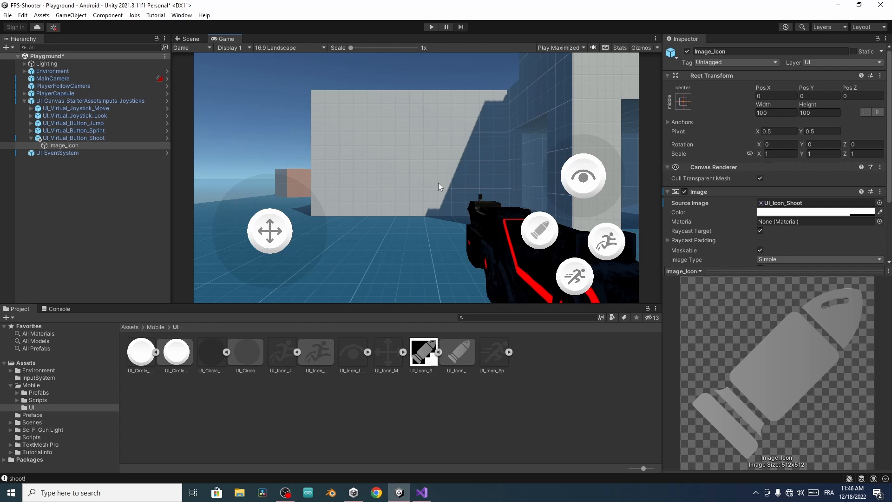
mouse_move(530, 174)
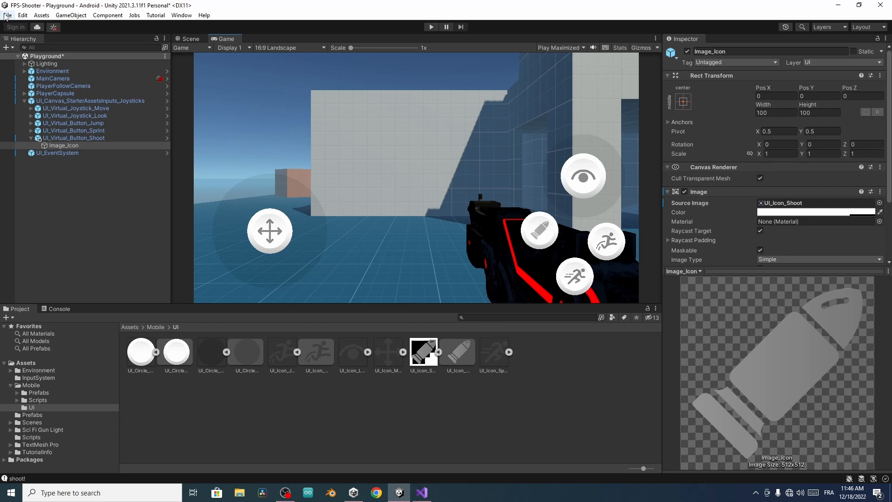
- Build the Android APK to the Desktop, saving the modified scene when prompted
click(7, 14)
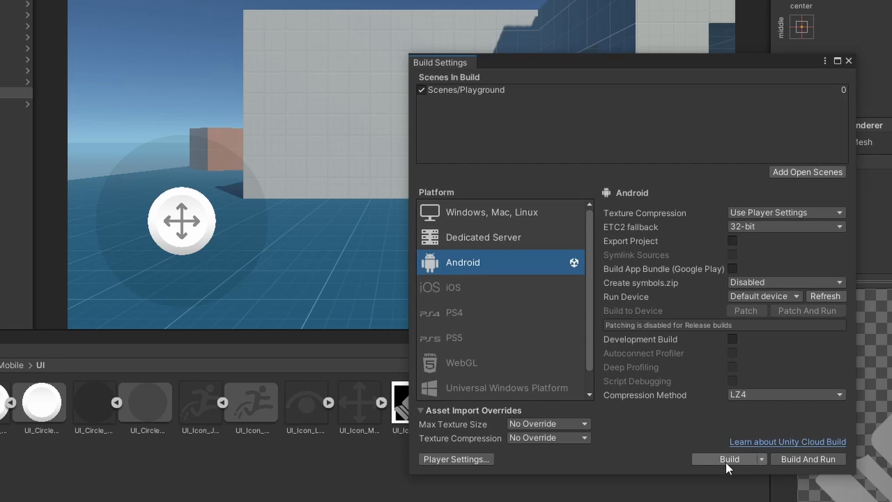
click(729, 458)
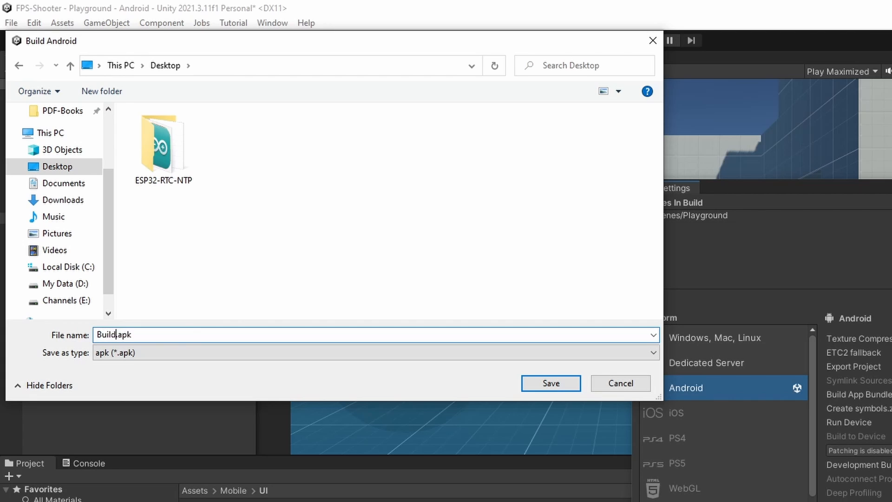
click(549, 382)
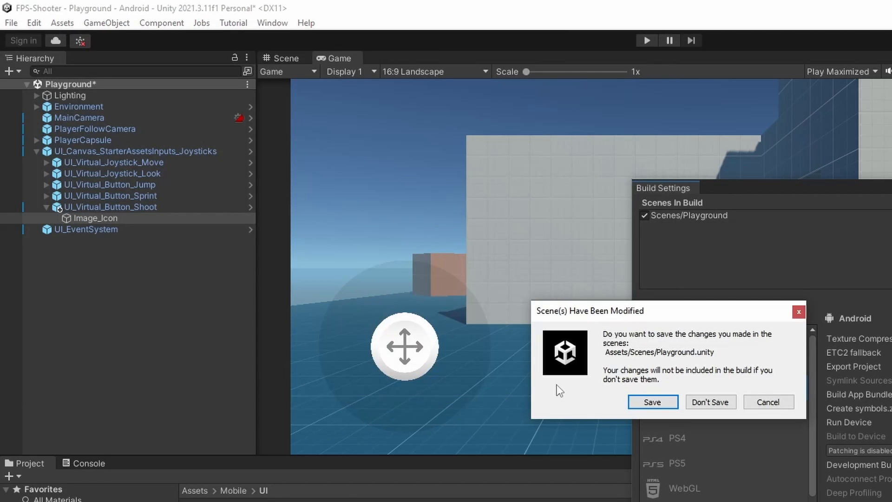
click(653, 401)
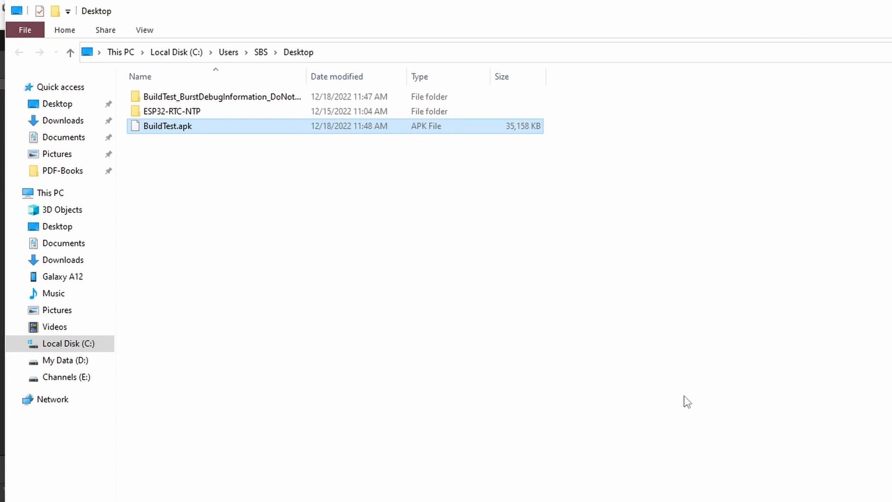
mouse_move(199, 133)
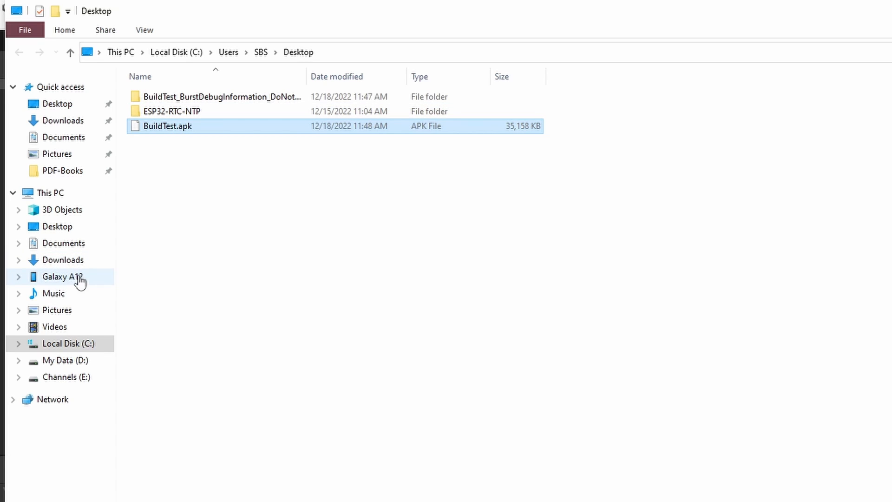
- Copy BuildTest.apk from the Desktop via its context menu
right_click(167, 125)
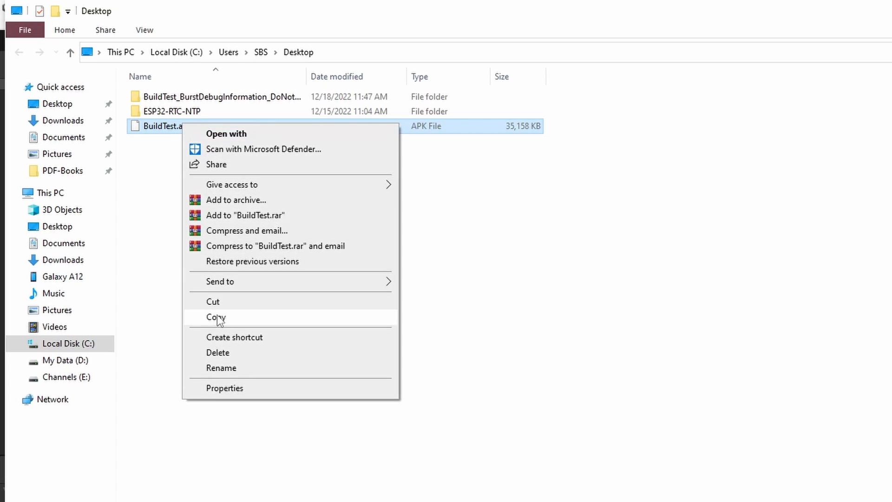
click(63, 276)
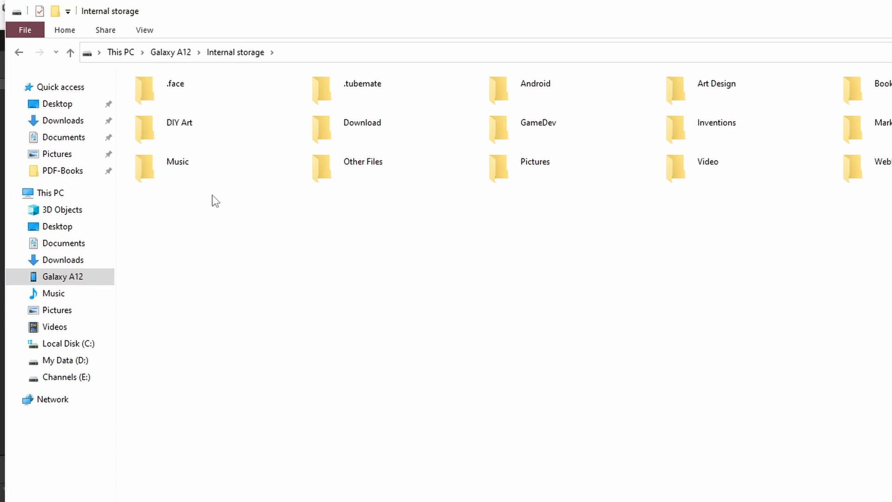
mouse_move(287, 234)
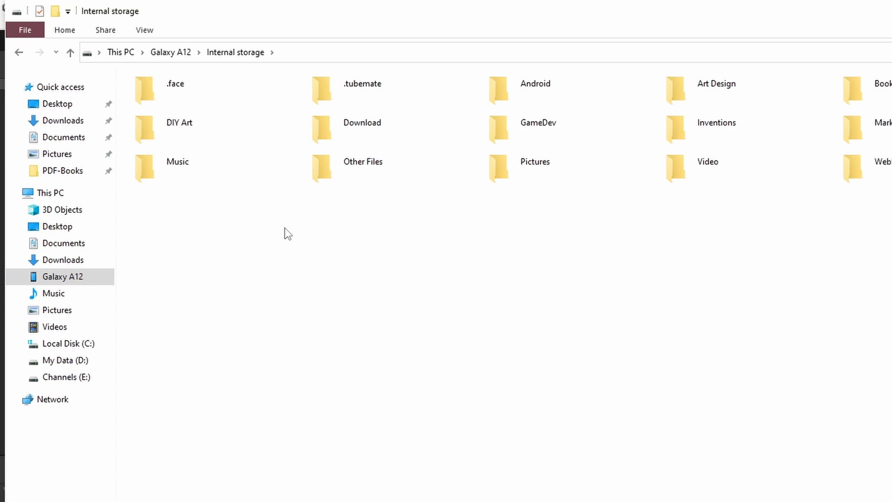
mouse_move(283, 299)
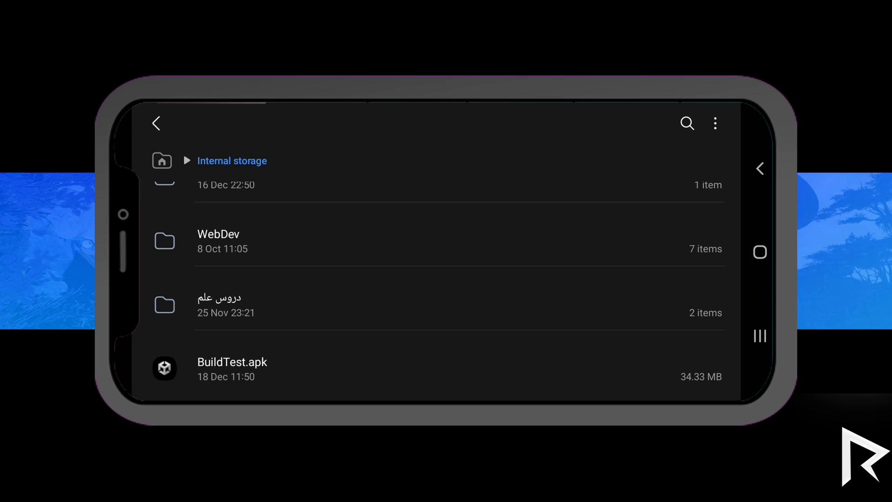
- Install FPS-Shooter from BuildTest.apk and launch it from the App installed dialog
click(232, 361)
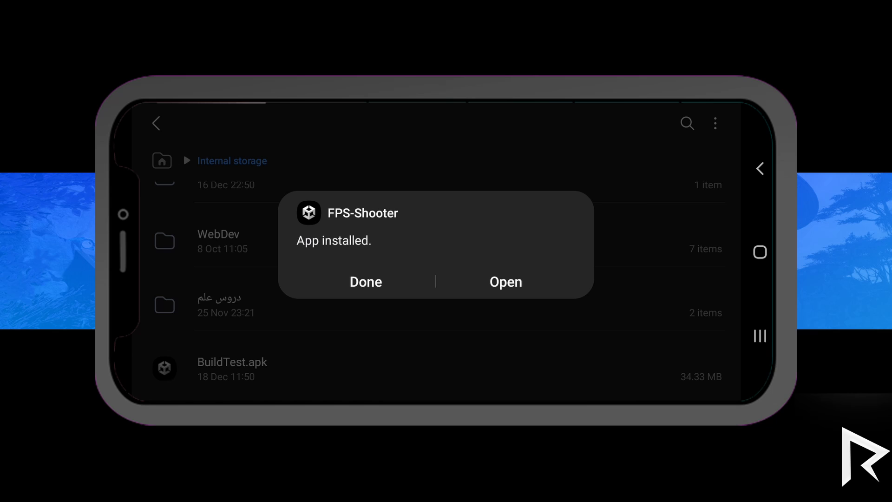
click(505, 281)
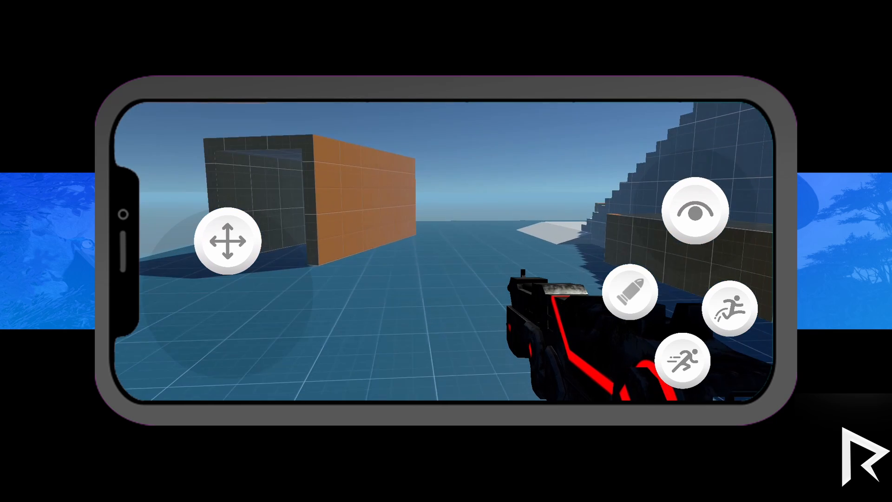
- Swipe the look area to rotate the in-game camera around the level
drag(228, 241, 228, 291)
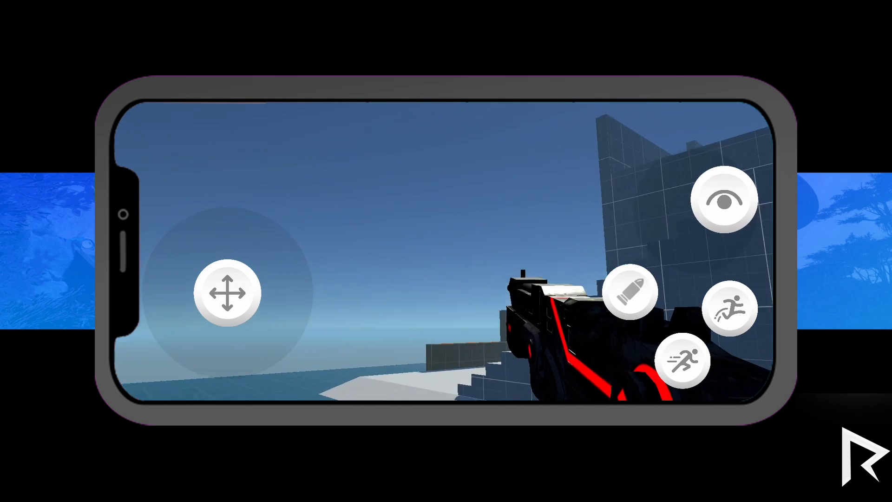